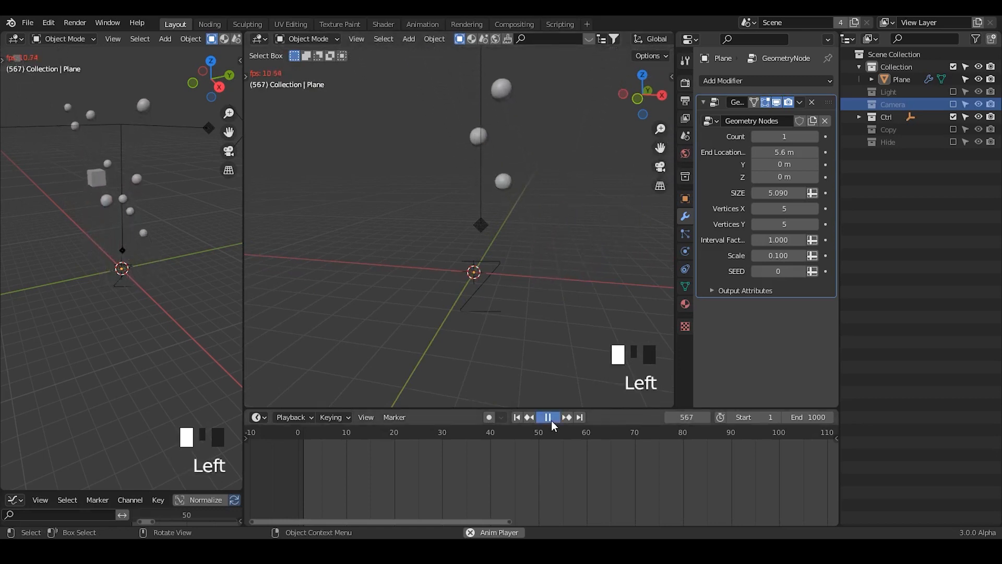
- Replay the rising-cubes animation from the start and stop it again
click(550, 418)
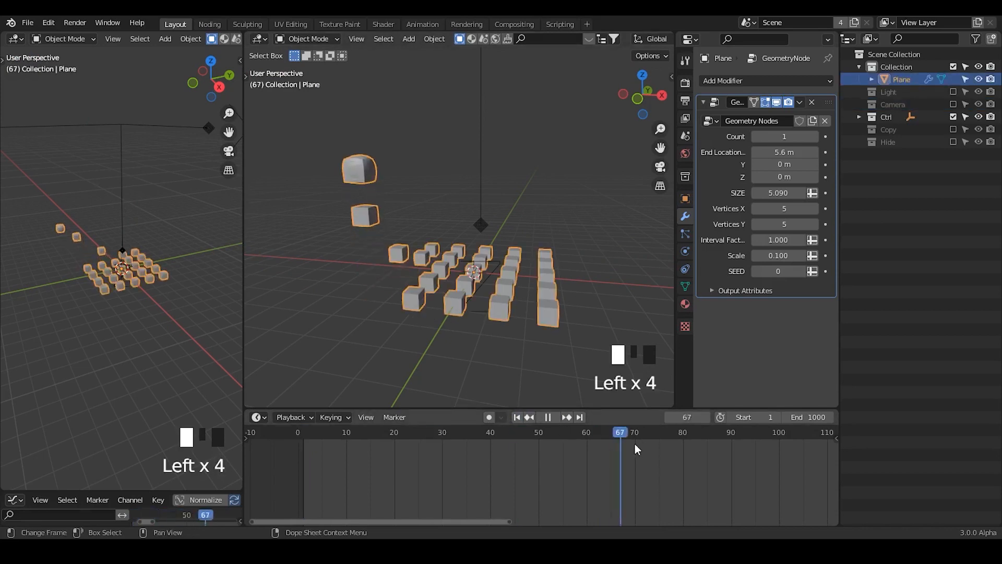
click(548, 417)
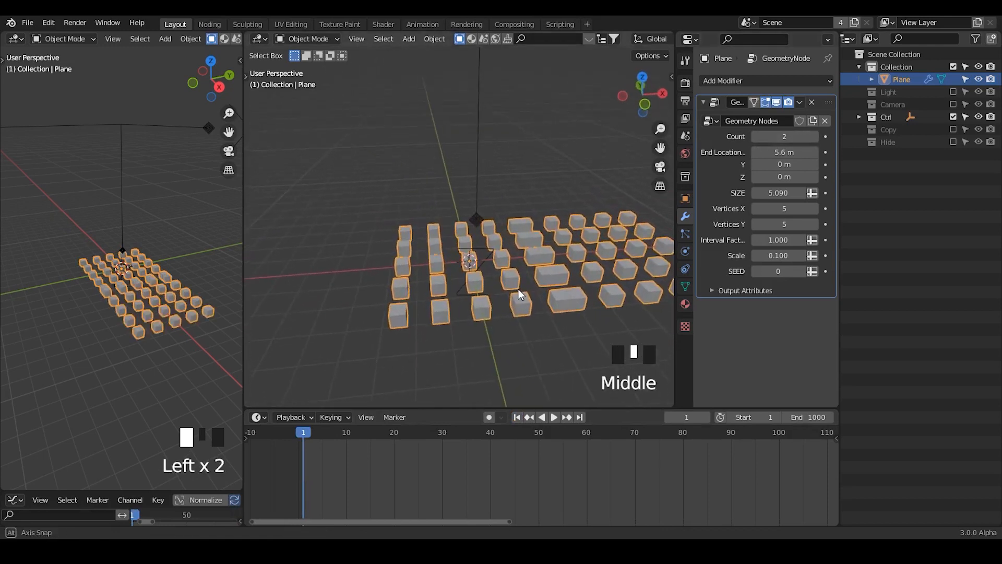
- Set End Location X to 6.52 m, SIZE to 6.73 and Vertices X back to 5
drag(753, 153, 813, 152)
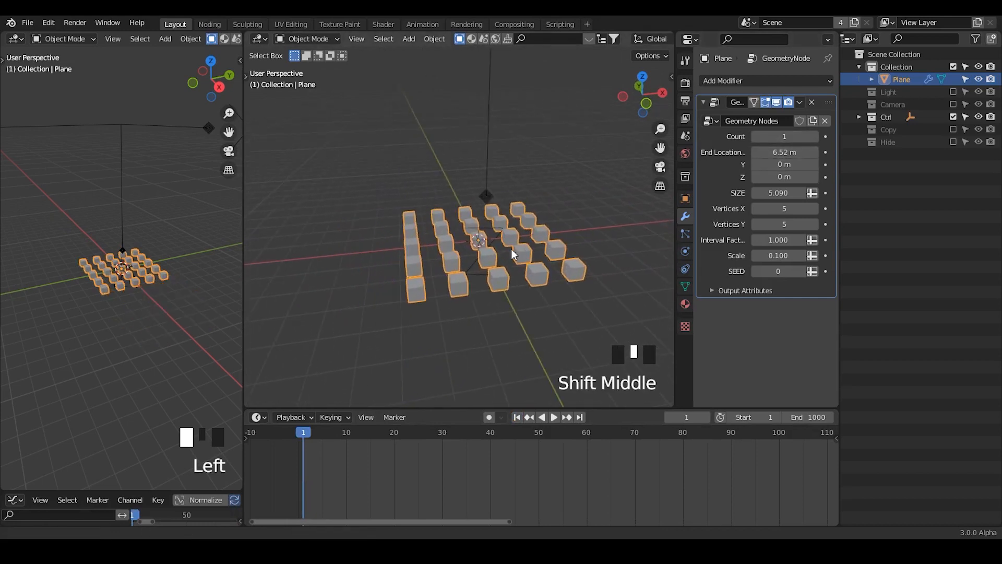
drag(784, 192, 819, 192)
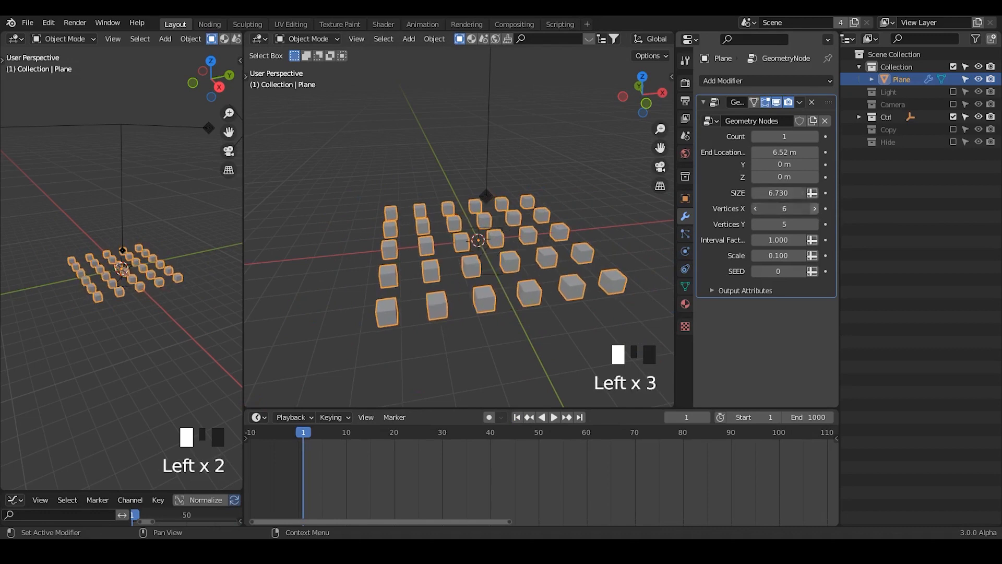
click(755, 208)
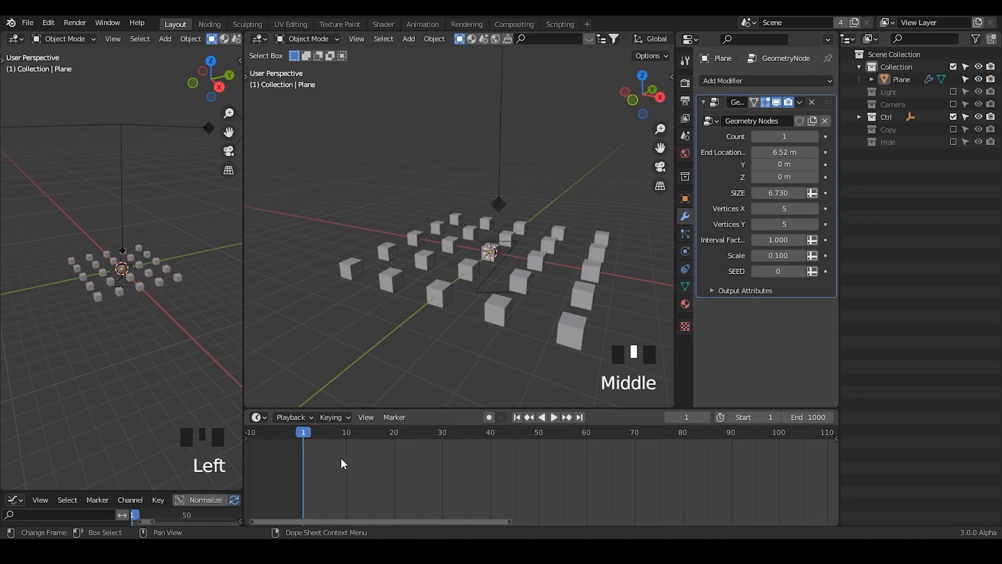
- Preview the rising cubes, then stop playback to adjust SIZE and Interval Factor
click(553, 418)
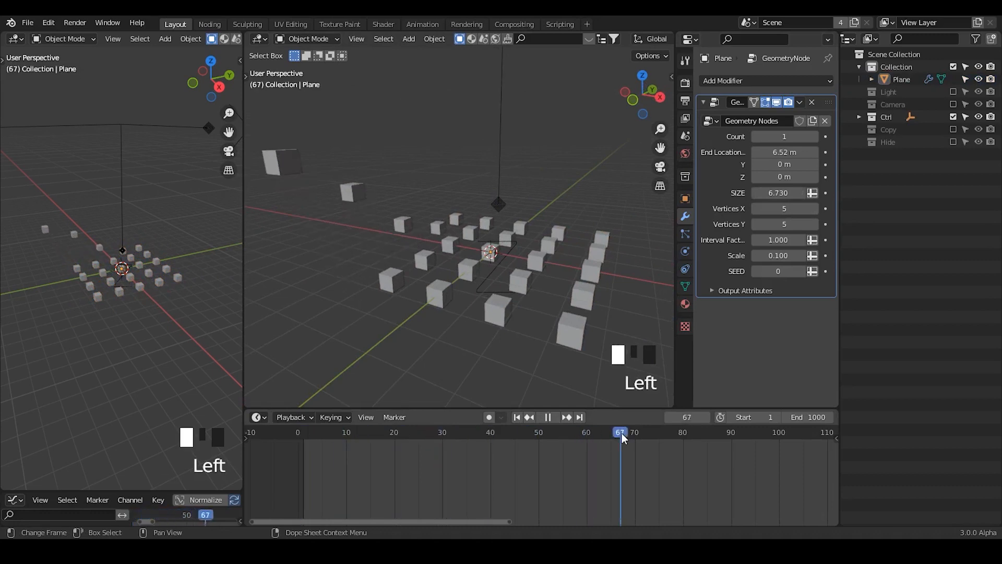
click(784, 240)
text(0.25)
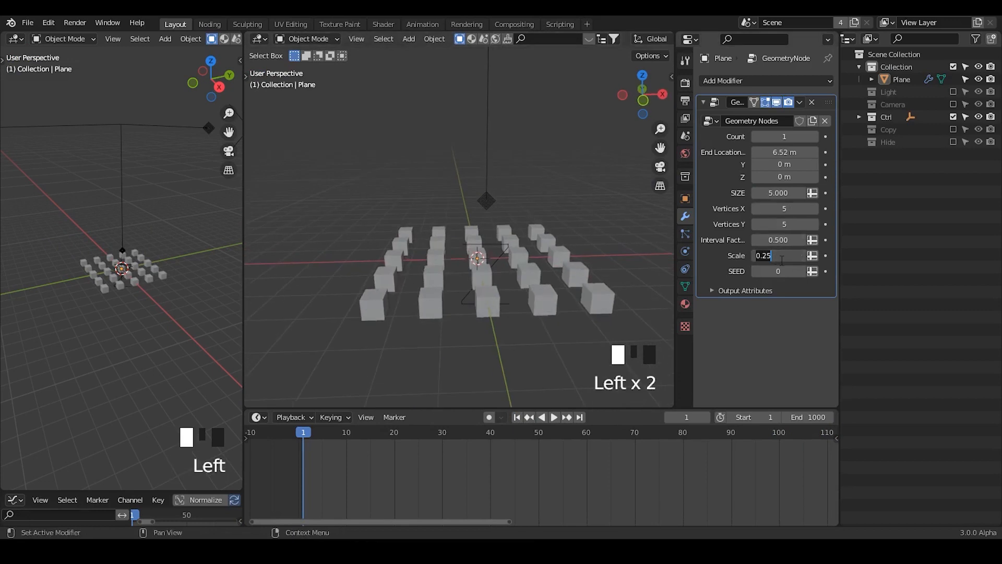
- Keep Scale 0.5, raise SEED to 10 and play the new random rise order
click(553, 418)
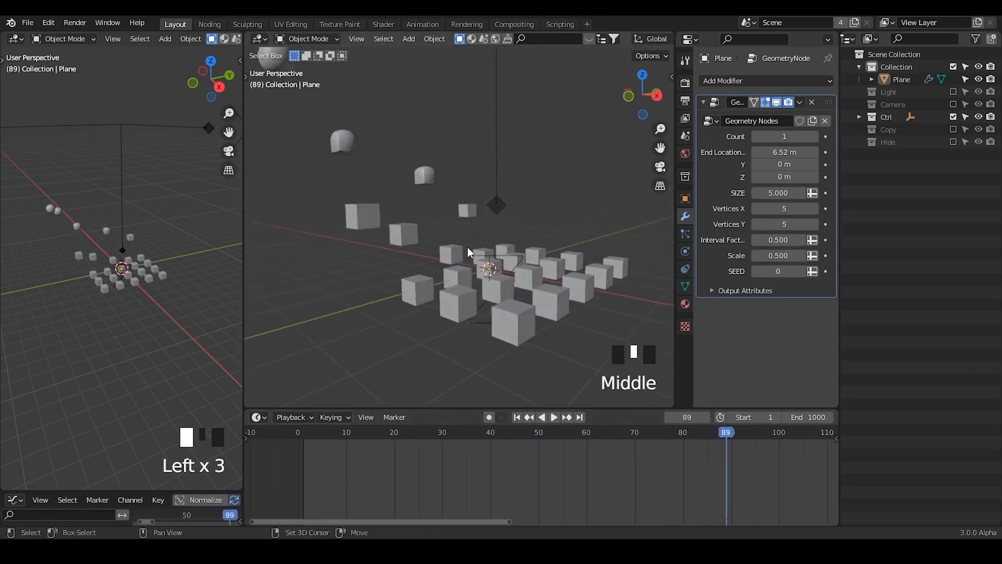
click(802, 271)
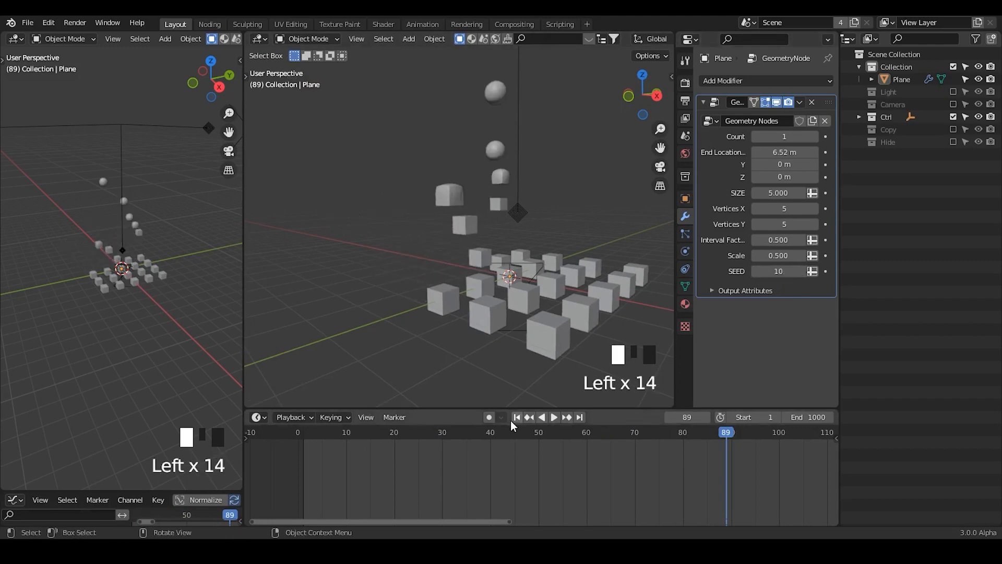
click(555, 418)
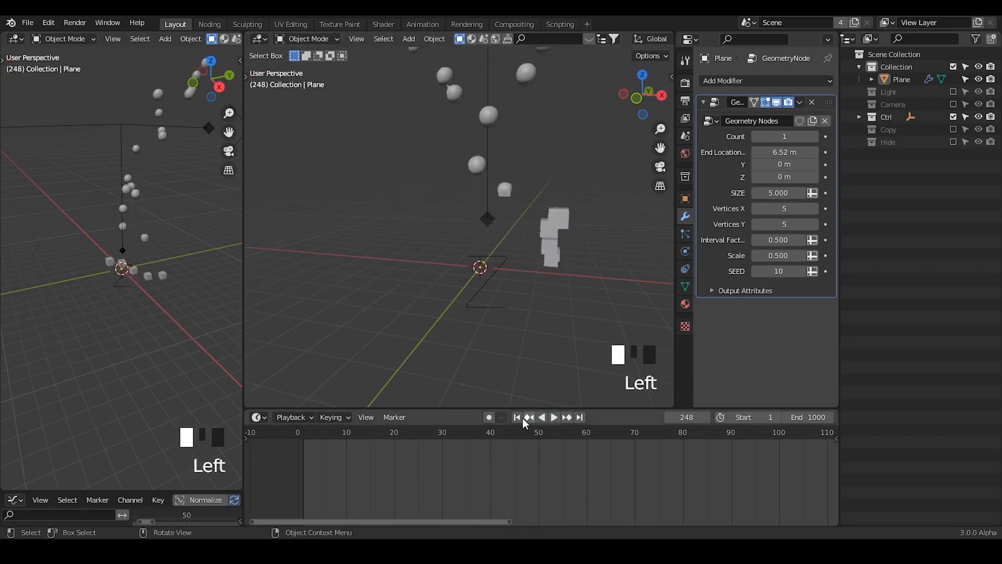
- Replay the animation from frame 1 to check the instances at Scale 0.2
click(518, 417)
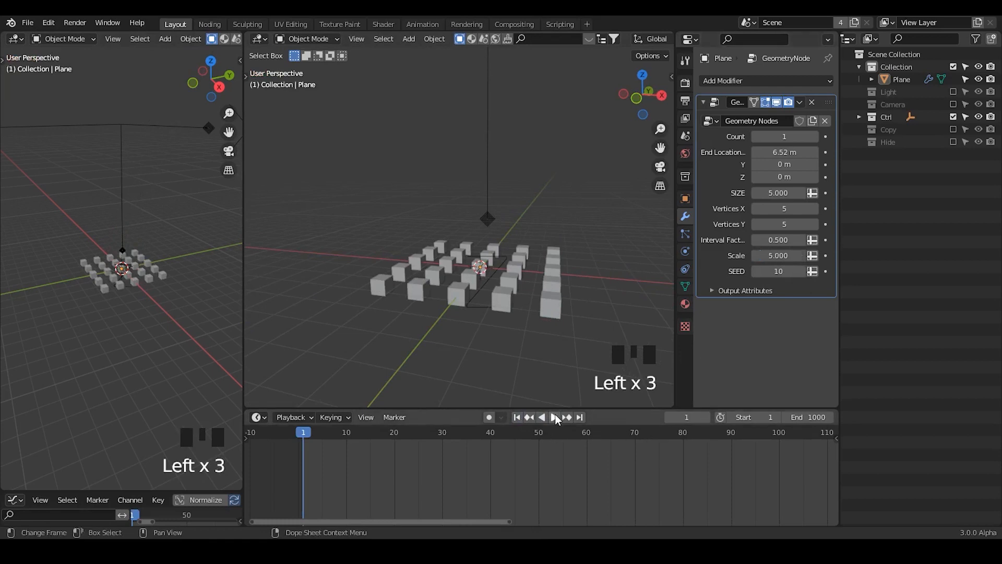
click(555, 418)
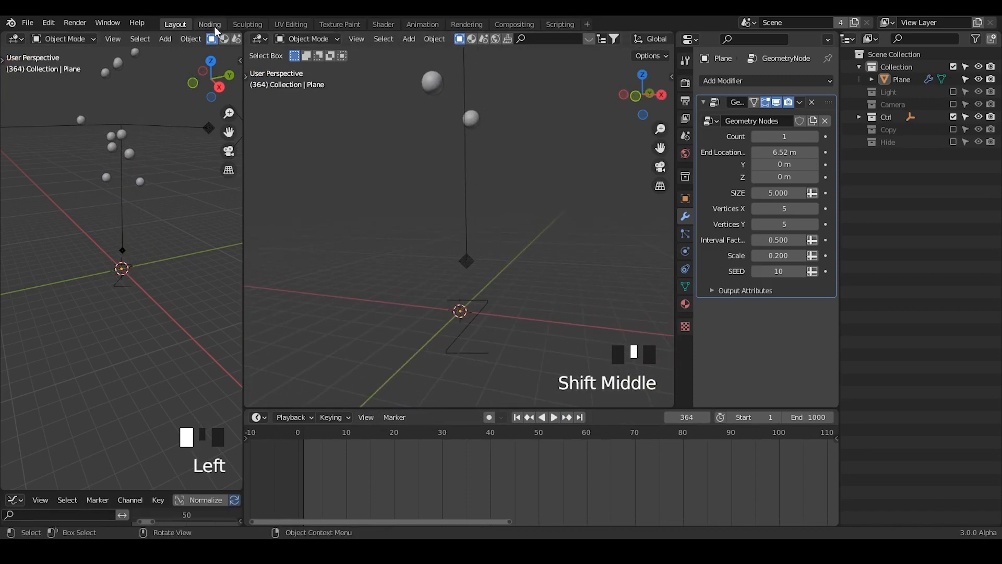
- Show the Geometry Nodes tree in the Noding workspace with a widened 3D view
click(209, 24)
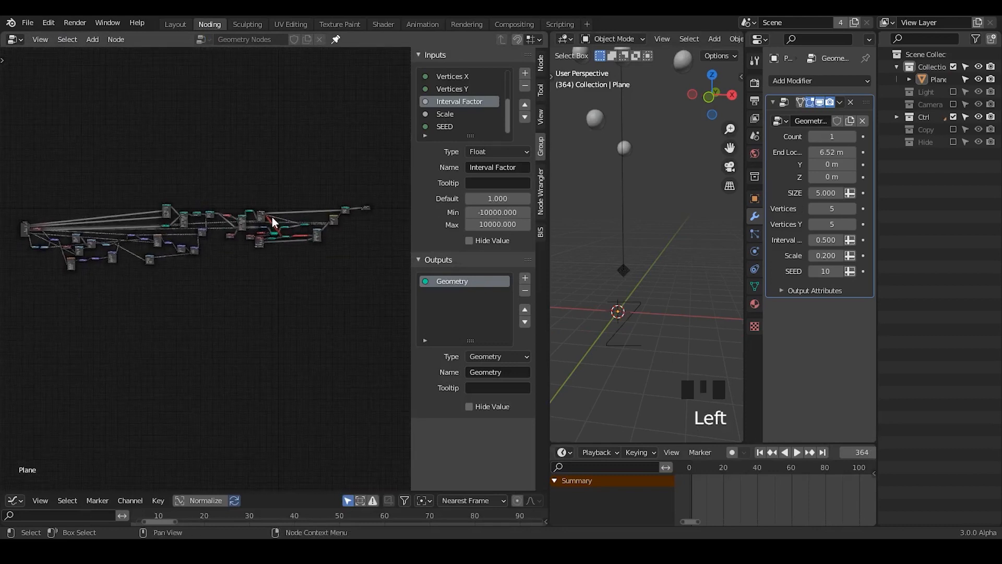
mouse_move(287, 182)
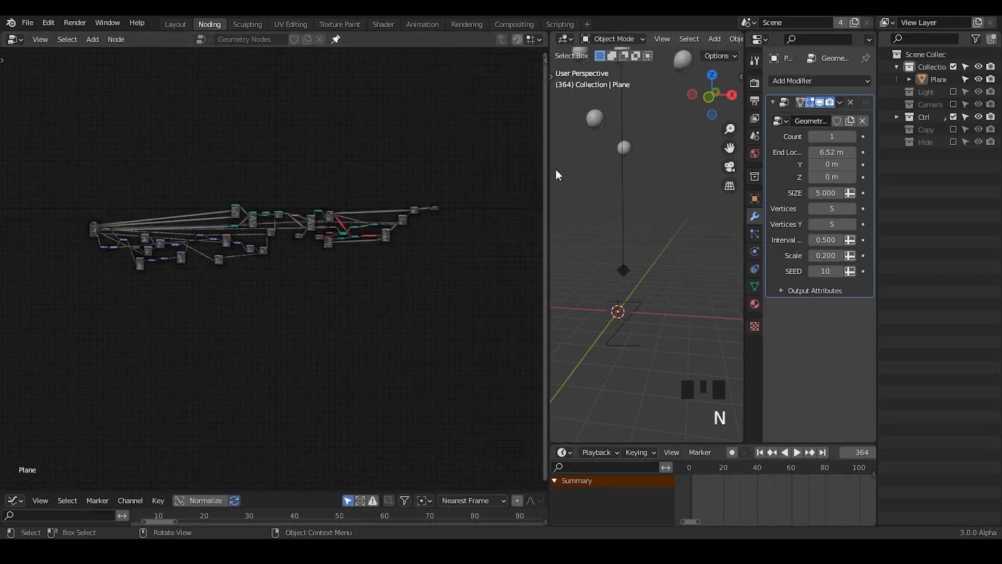
drag(548, 171, 410, 170)
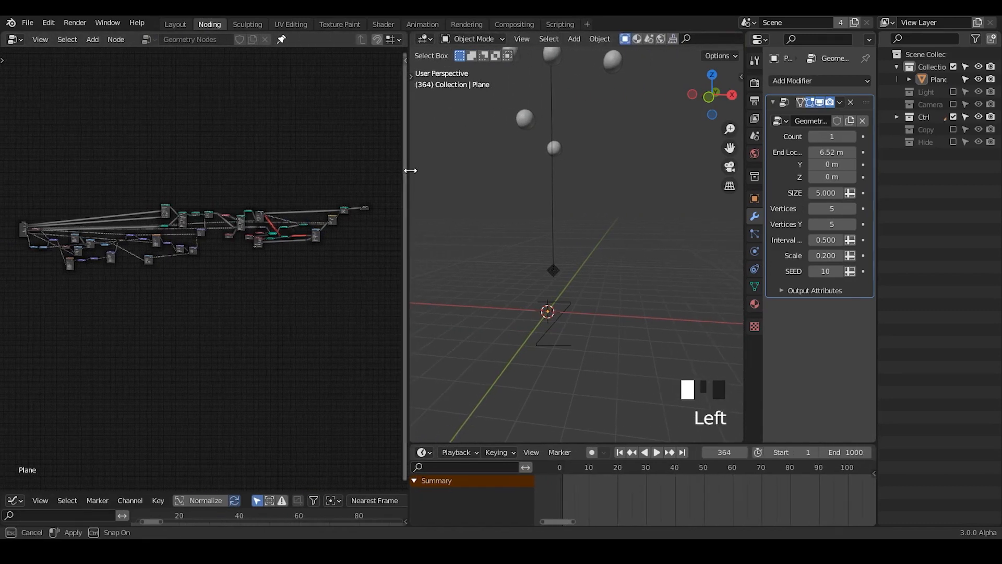